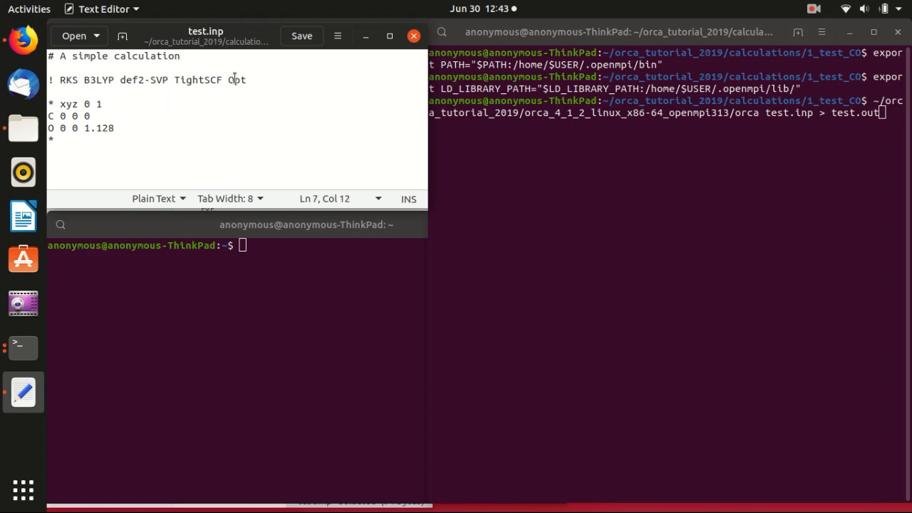
Check the B3LYP and Opt keywords, then change oxygen's 1.128 to 1.5 and save
left_click(97, 80)
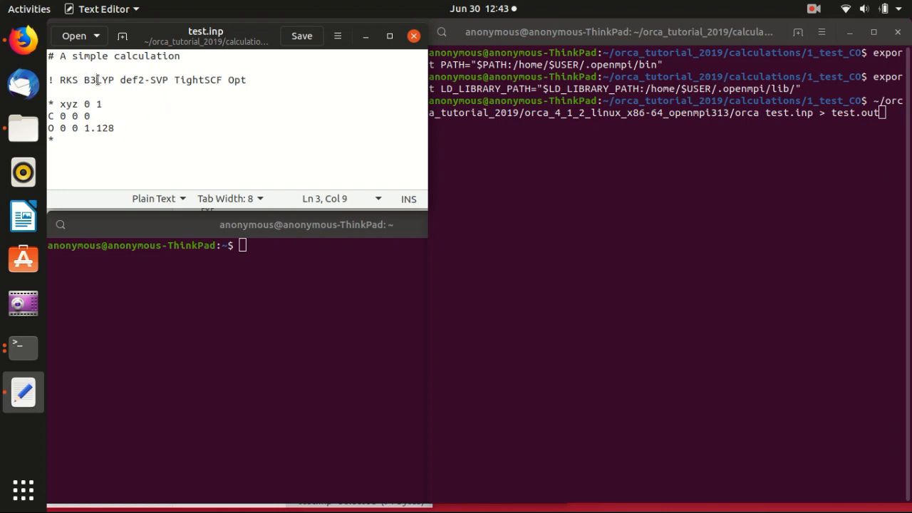
double_click(92, 80)
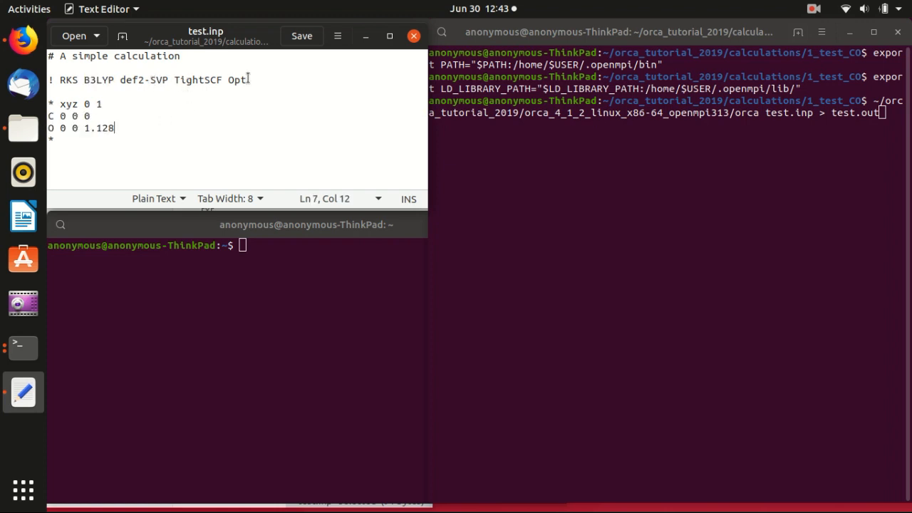
double_click(236, 79)
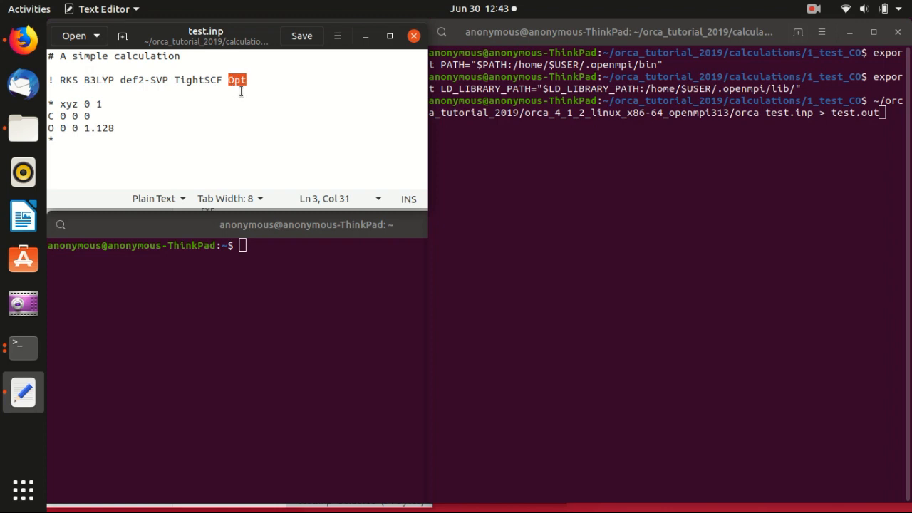
mouse_move(221, 100)
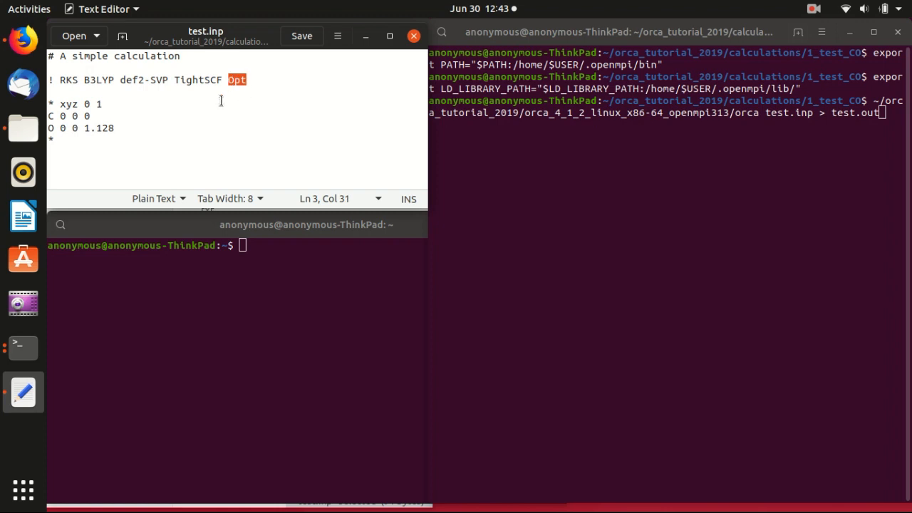
left_click(114, 127)
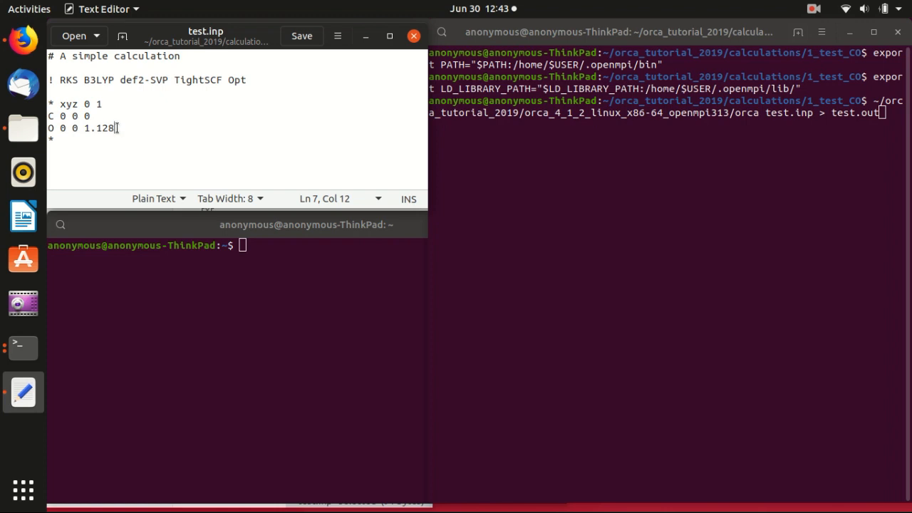
mouse_move(114, 127)
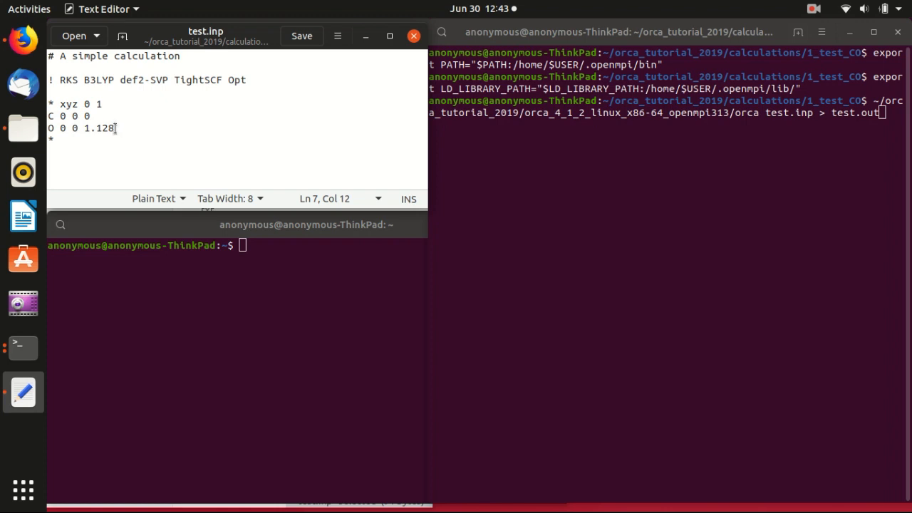
double_click(104, 129)
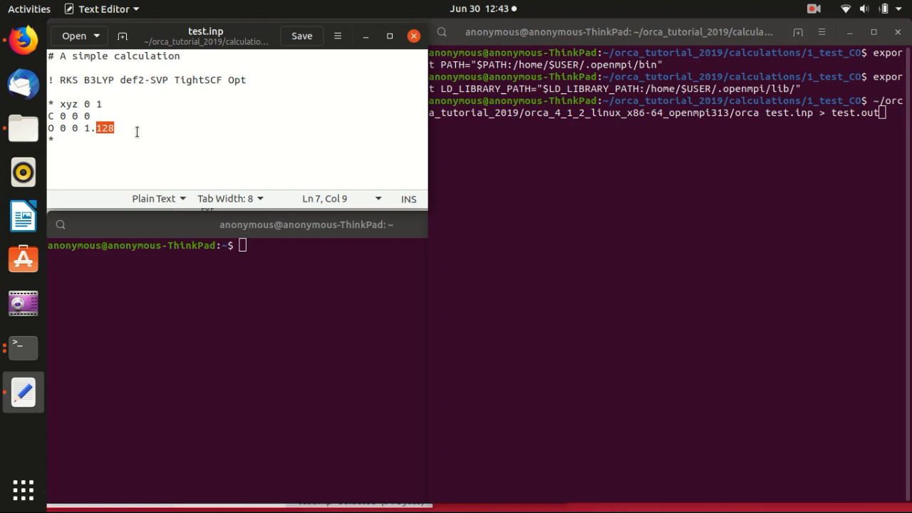
left_click(301, 36)
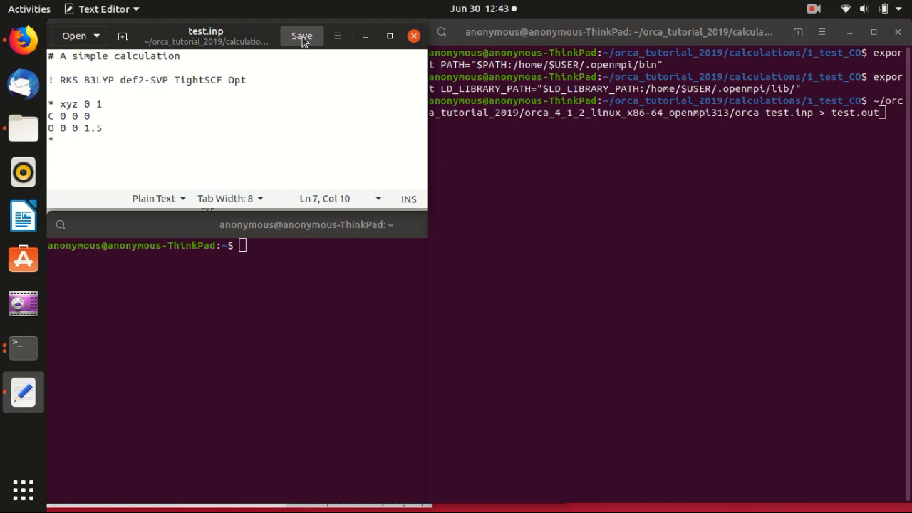
mouse_move(302, 63)
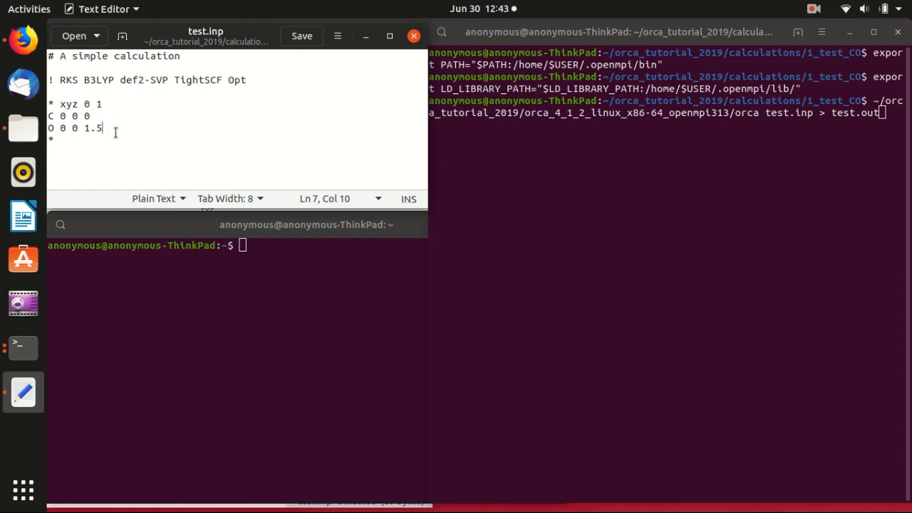
Launch orca test.inp > test.out, watch orca_scf in top, then abort with Ctrl+C
left_click(300, 35)
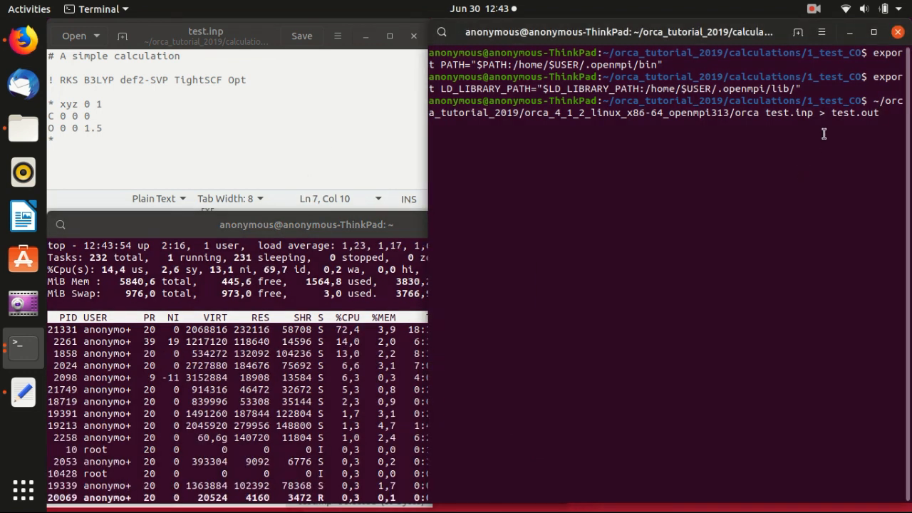
mouse_move(794, 118)
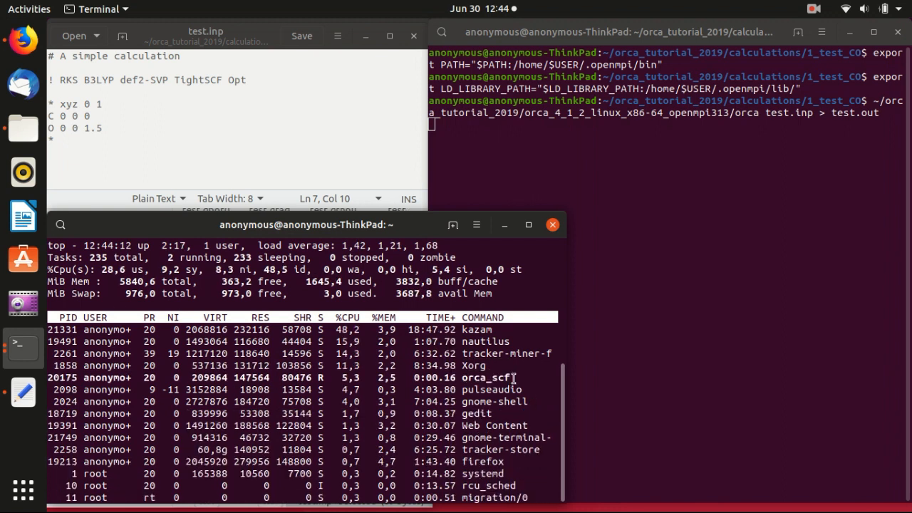
mouse_move(690, 142)
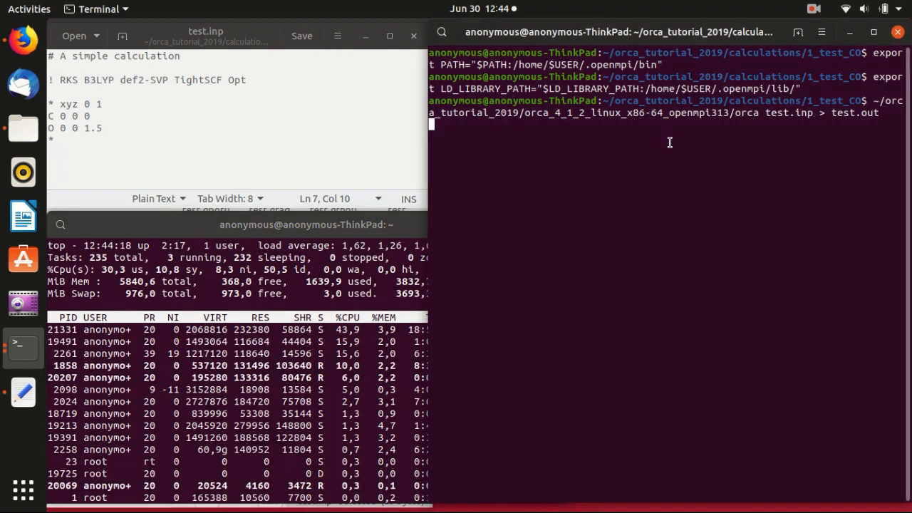
key("ctrl+c")
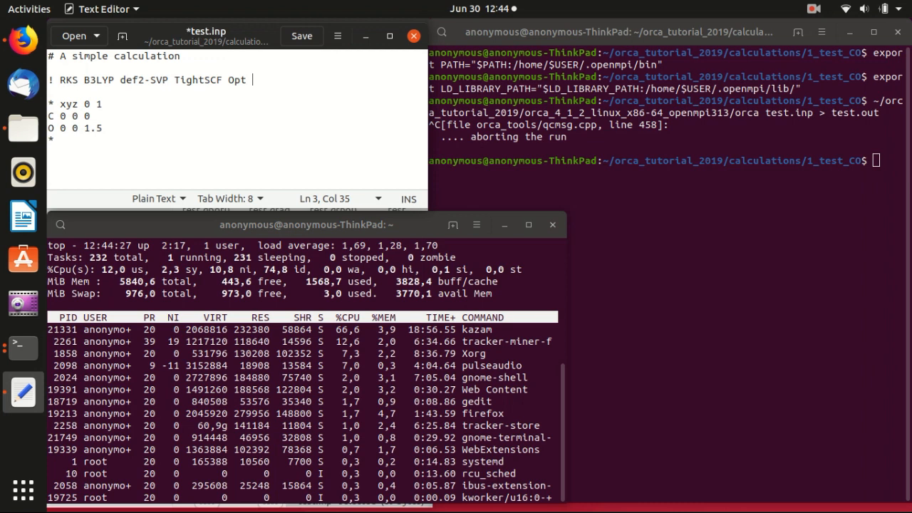
Append PAL2 after Opt on the method line, fixing the typo, and save test.inp
type("PAL")
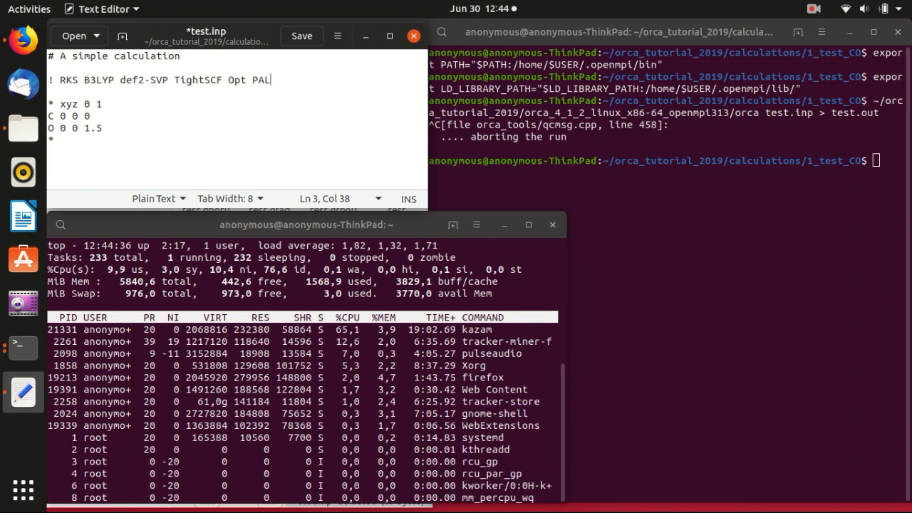
type("2")
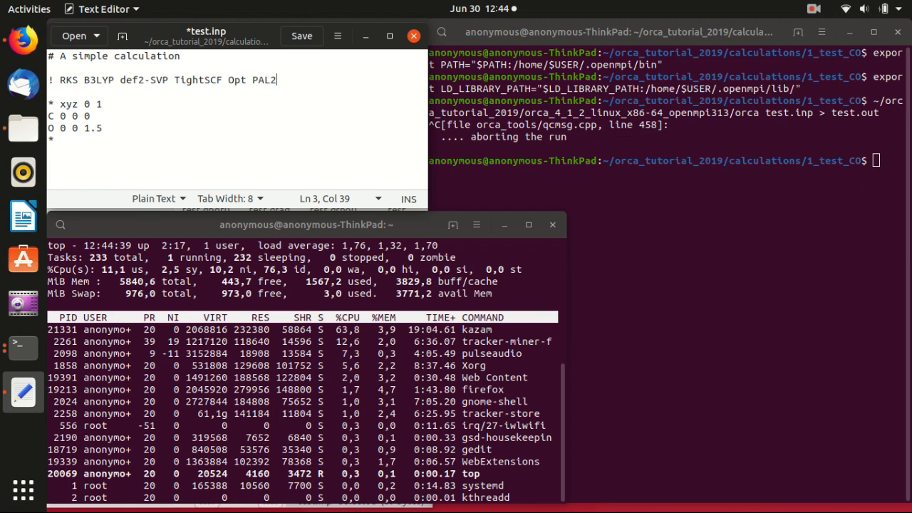
key("BackSpace")
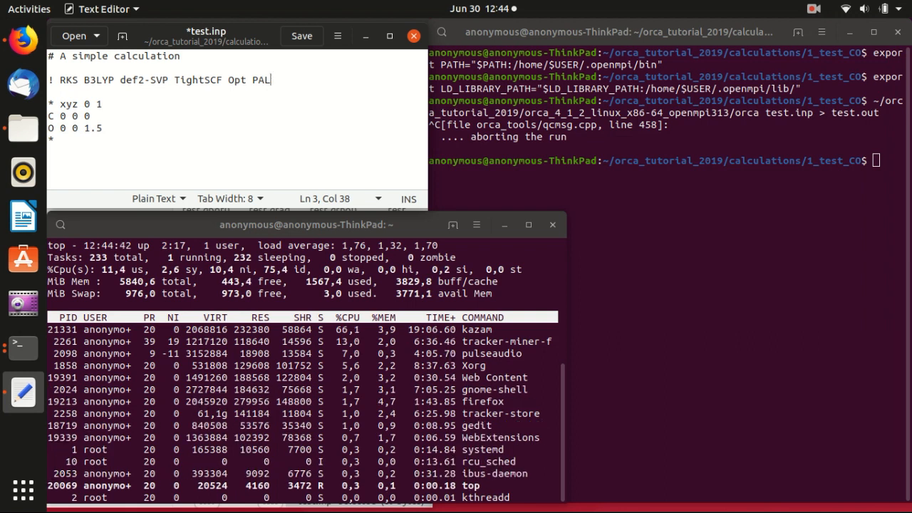
type("2")
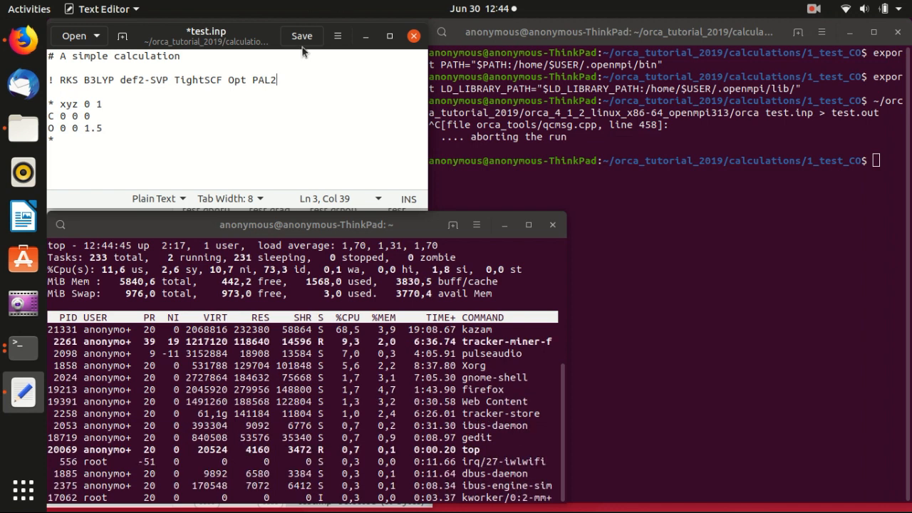
left_click(301, 36)
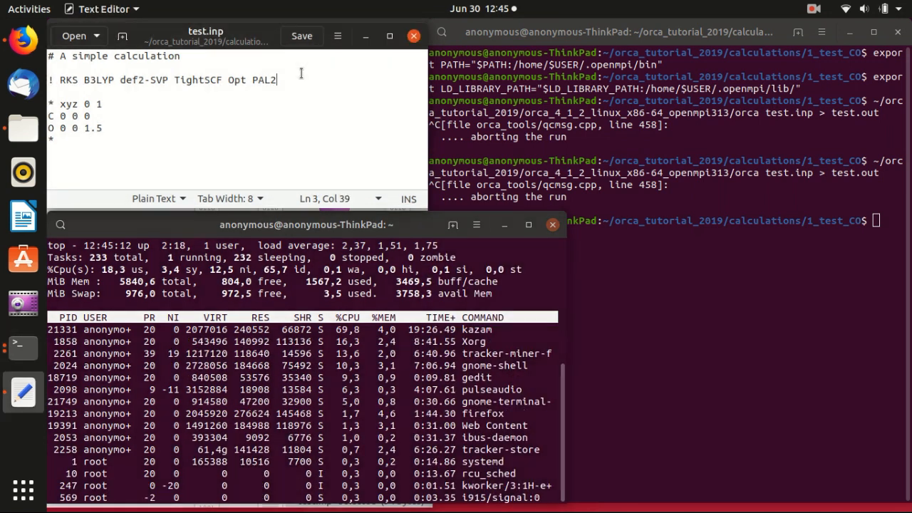
Remove PAL2, add a %pal block with nprocs 2 and end, and save
double_click(264, 80)
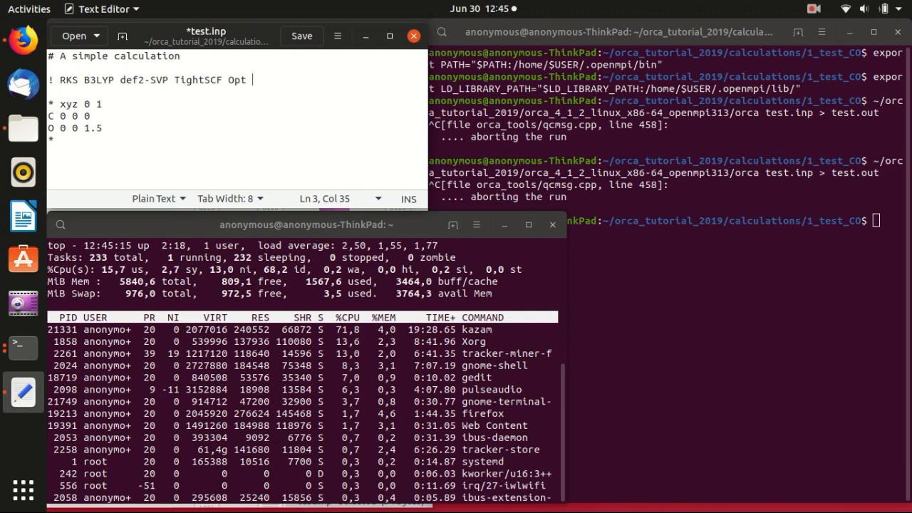
key("BackSpace")
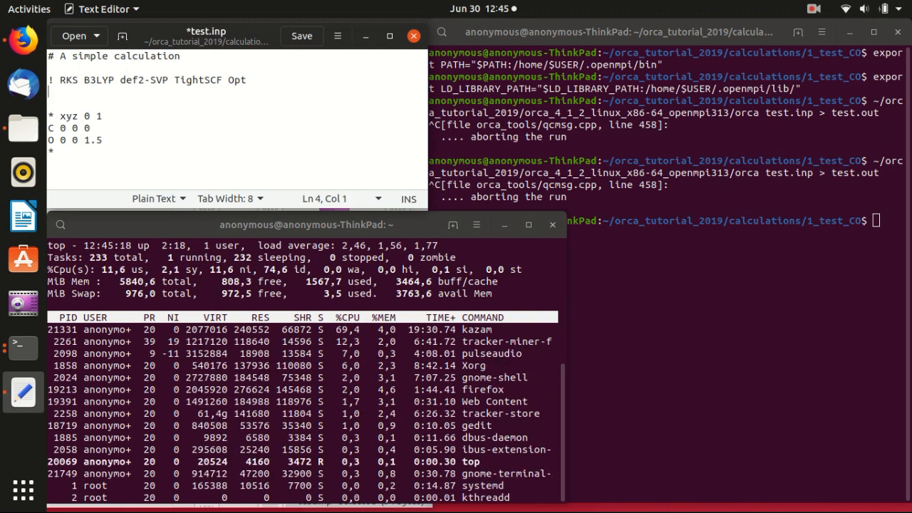
type("%")
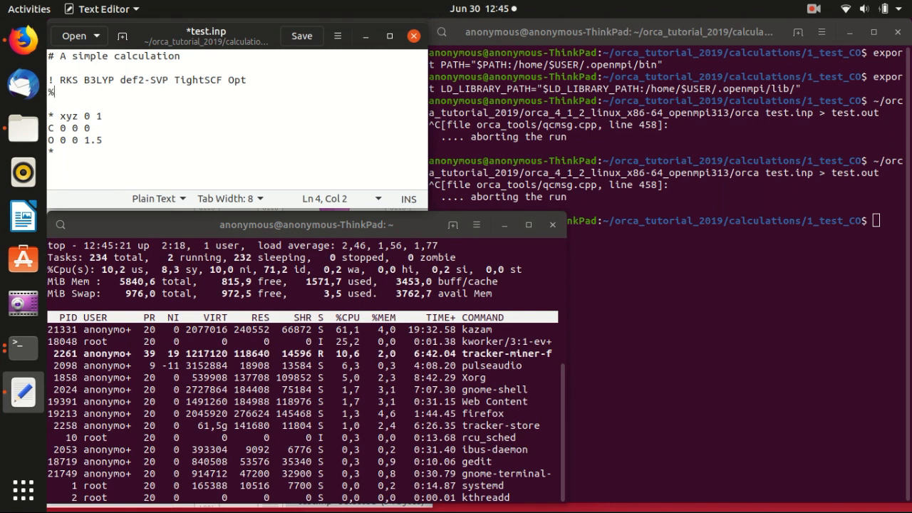
type("pal")
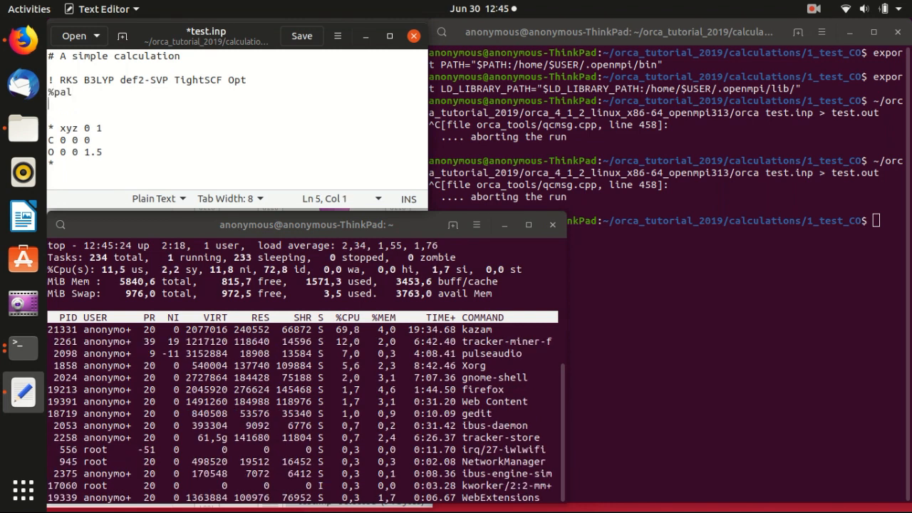
type("ensd=")
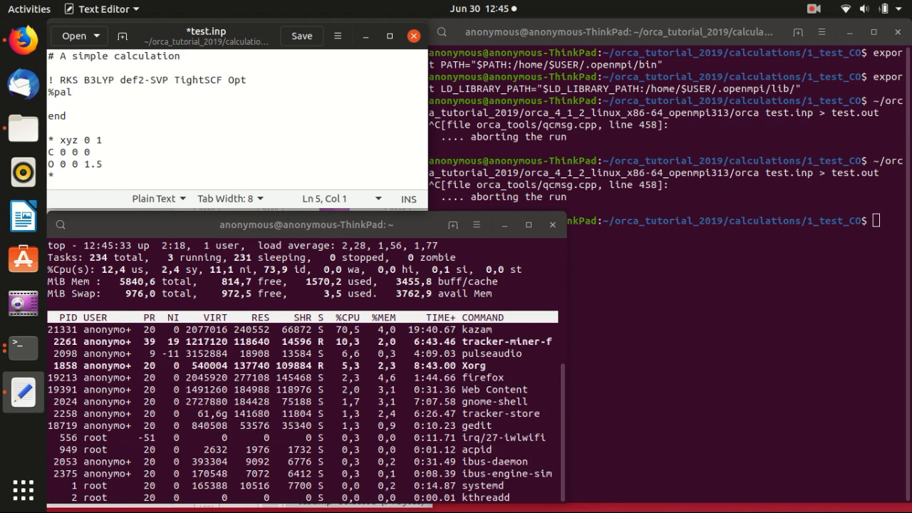
type("nproc")
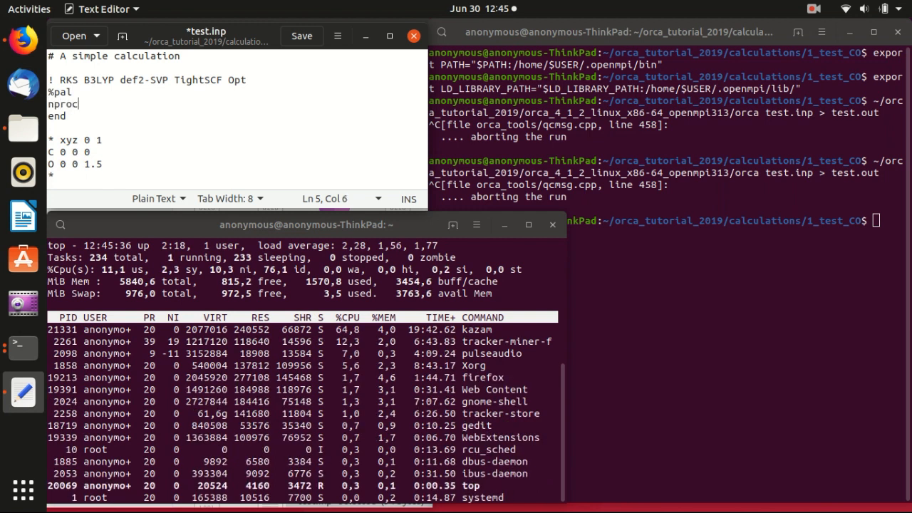
type("s")
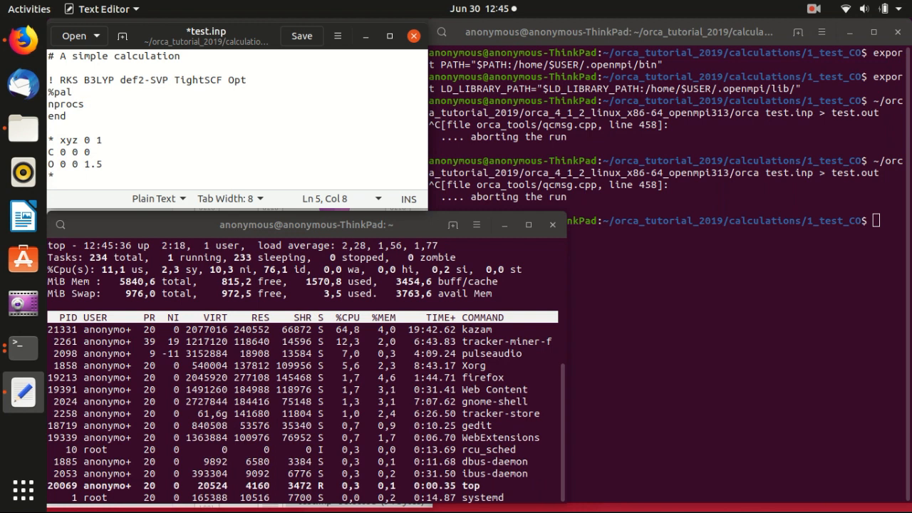
type("2")
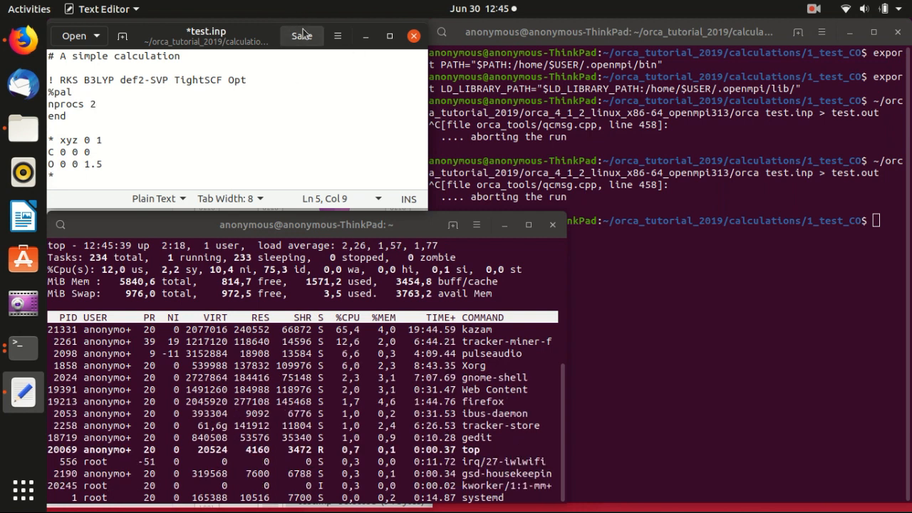
left_click(301, 36)
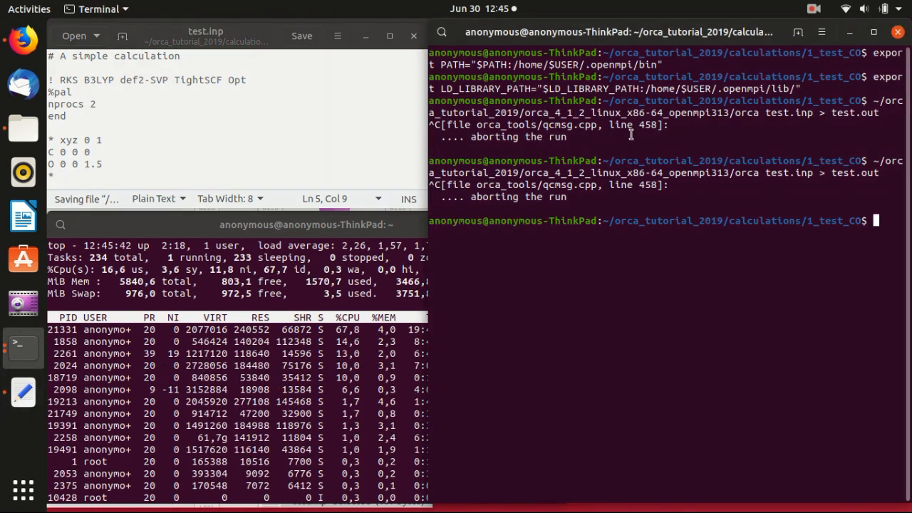